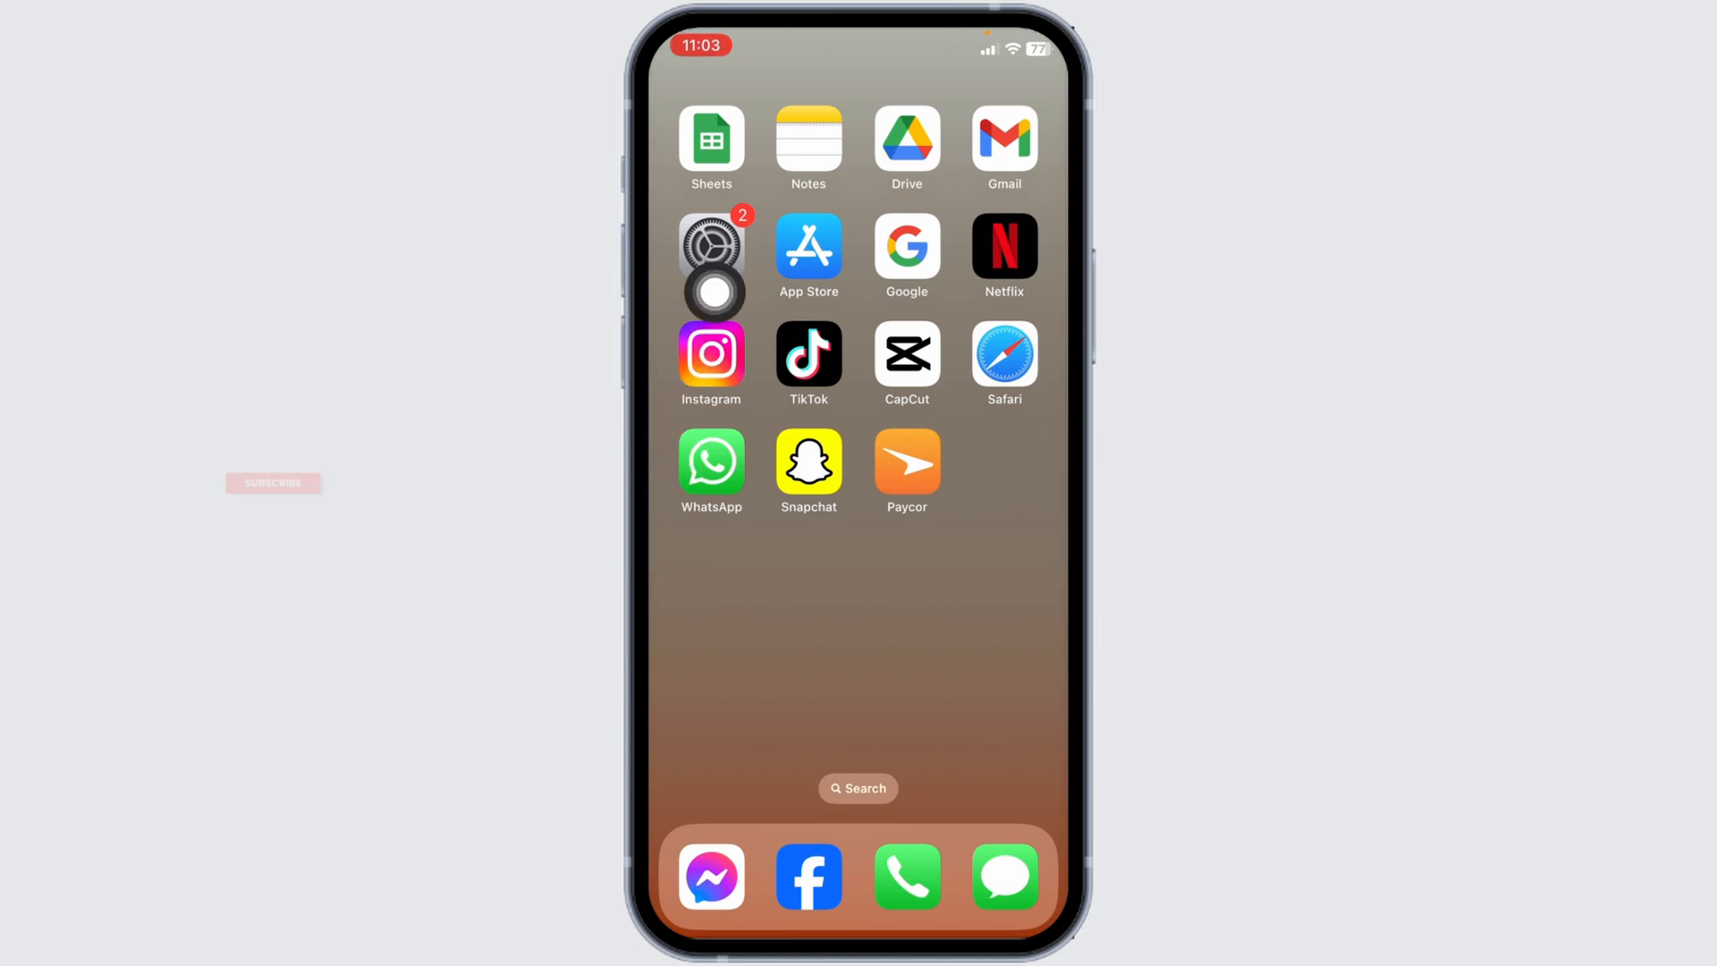
Check the connected Wi-Fi network's details in Settings
{"action": "left_click", "coordinate": [711, 248]}
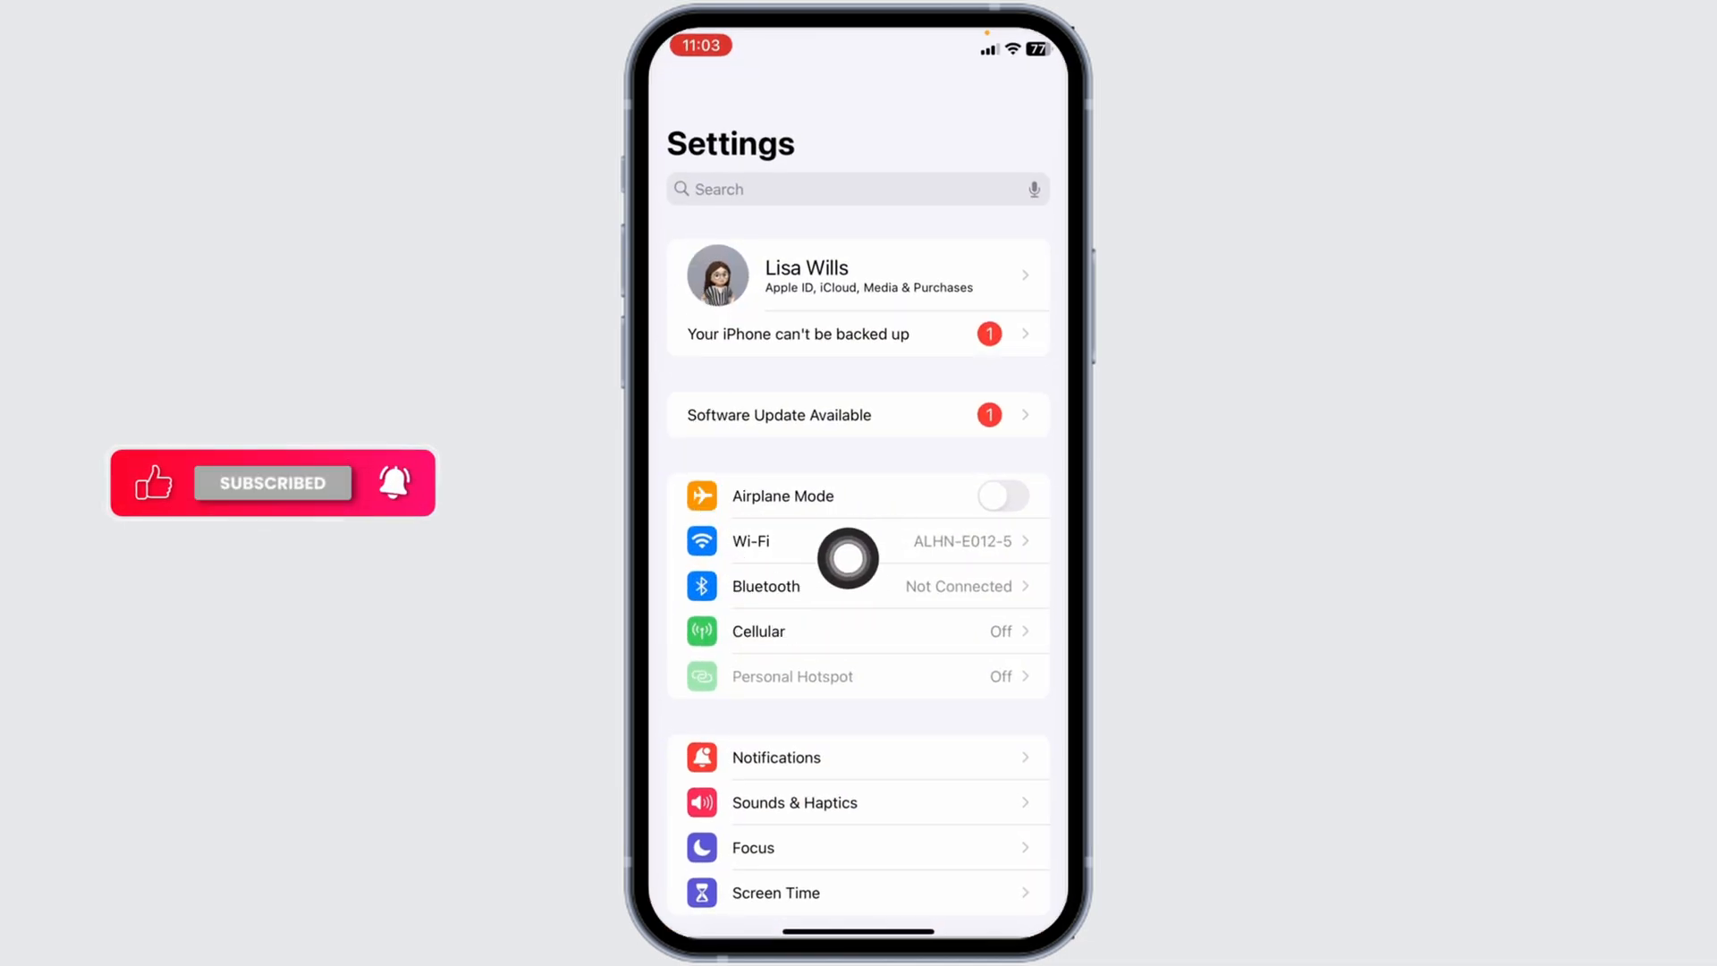
{"action": "left_click", "coordinate": [750, 541]}
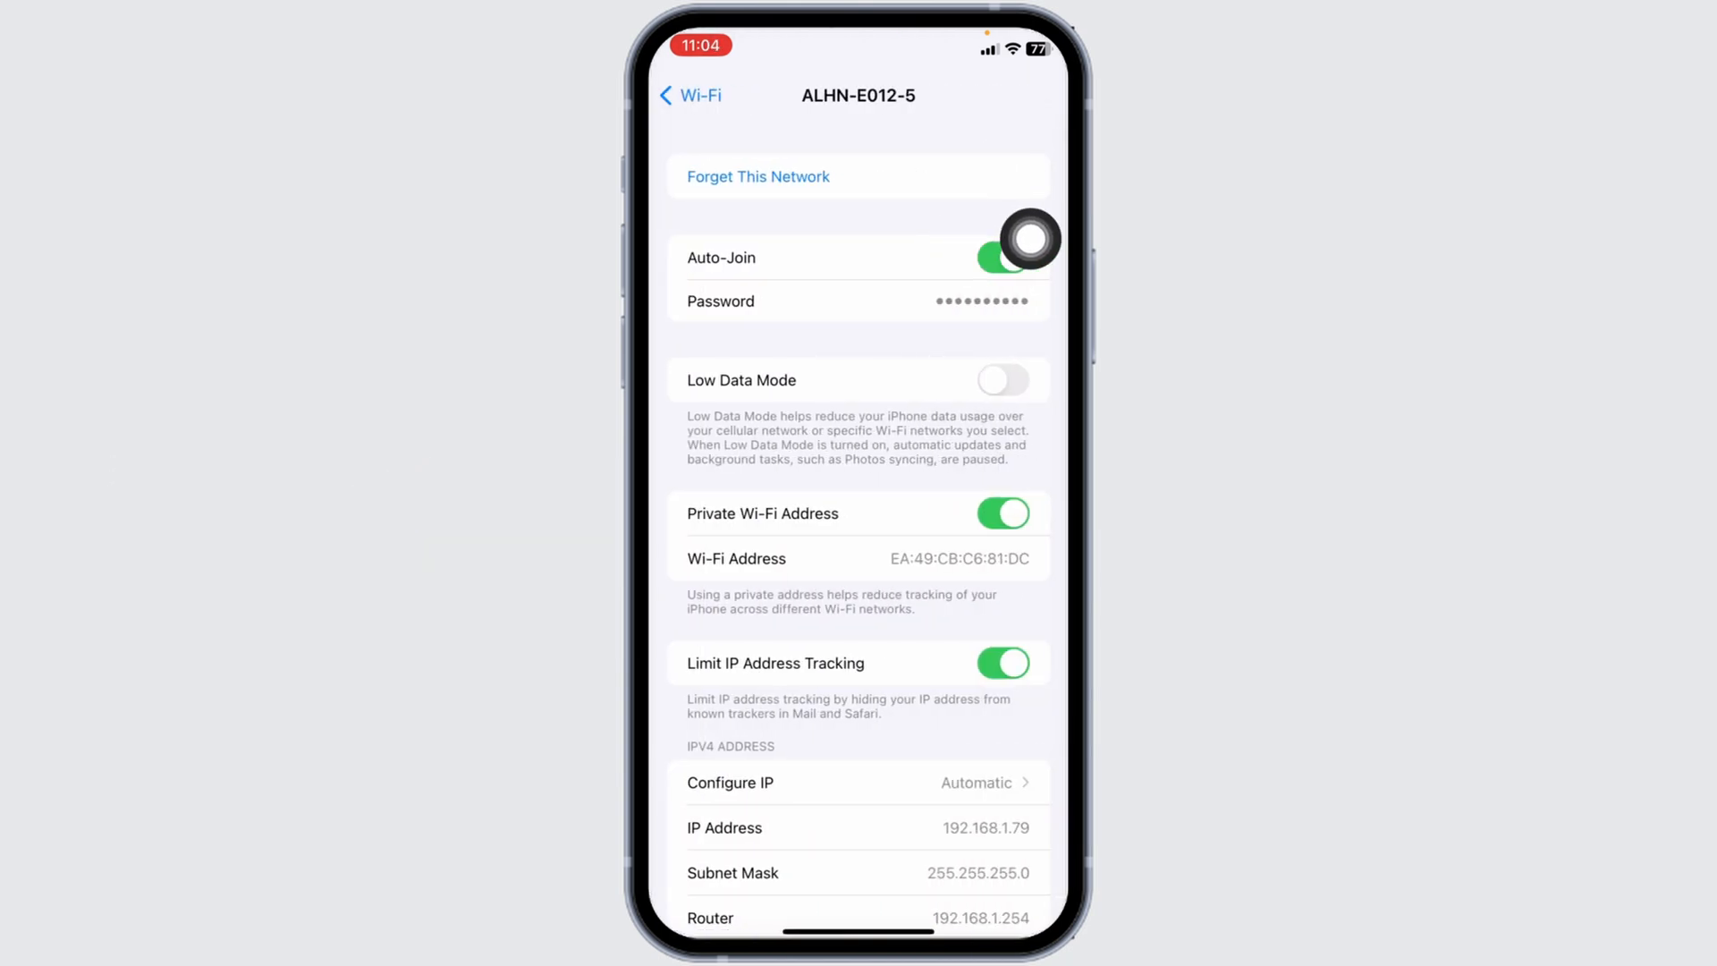
{"action": "left_click", "coordinate": [690, 95]}
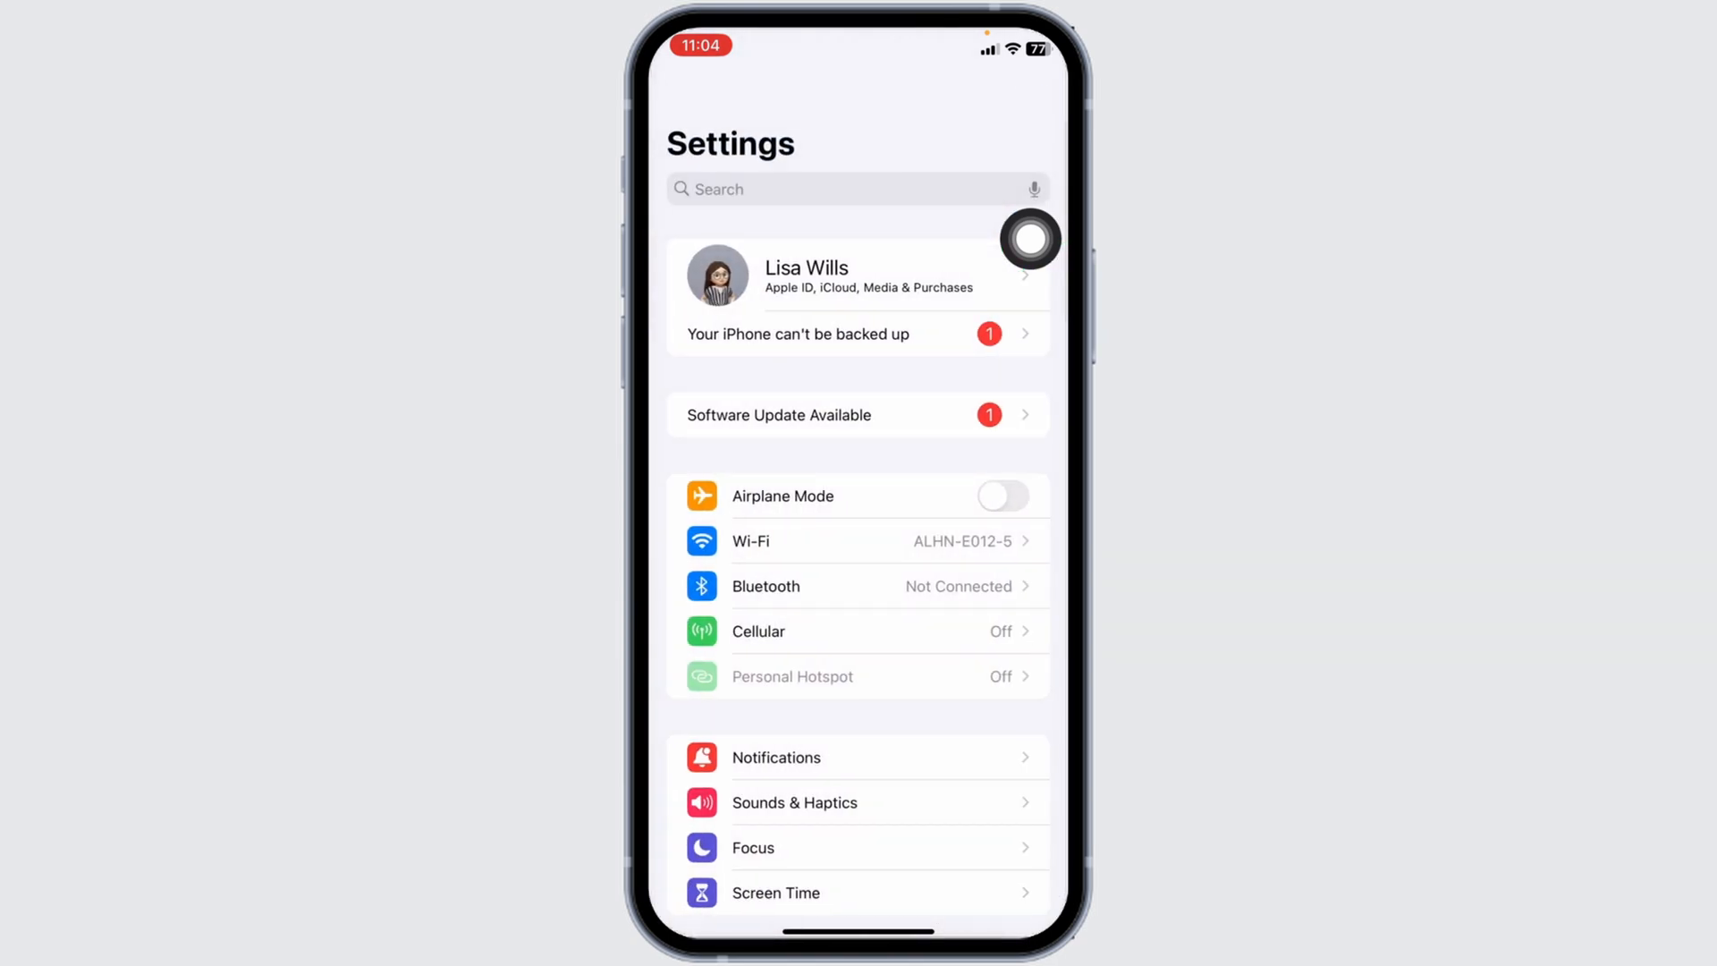
{"action": "scroll", "scroll_direction": "down", "scroll_amount": 3}
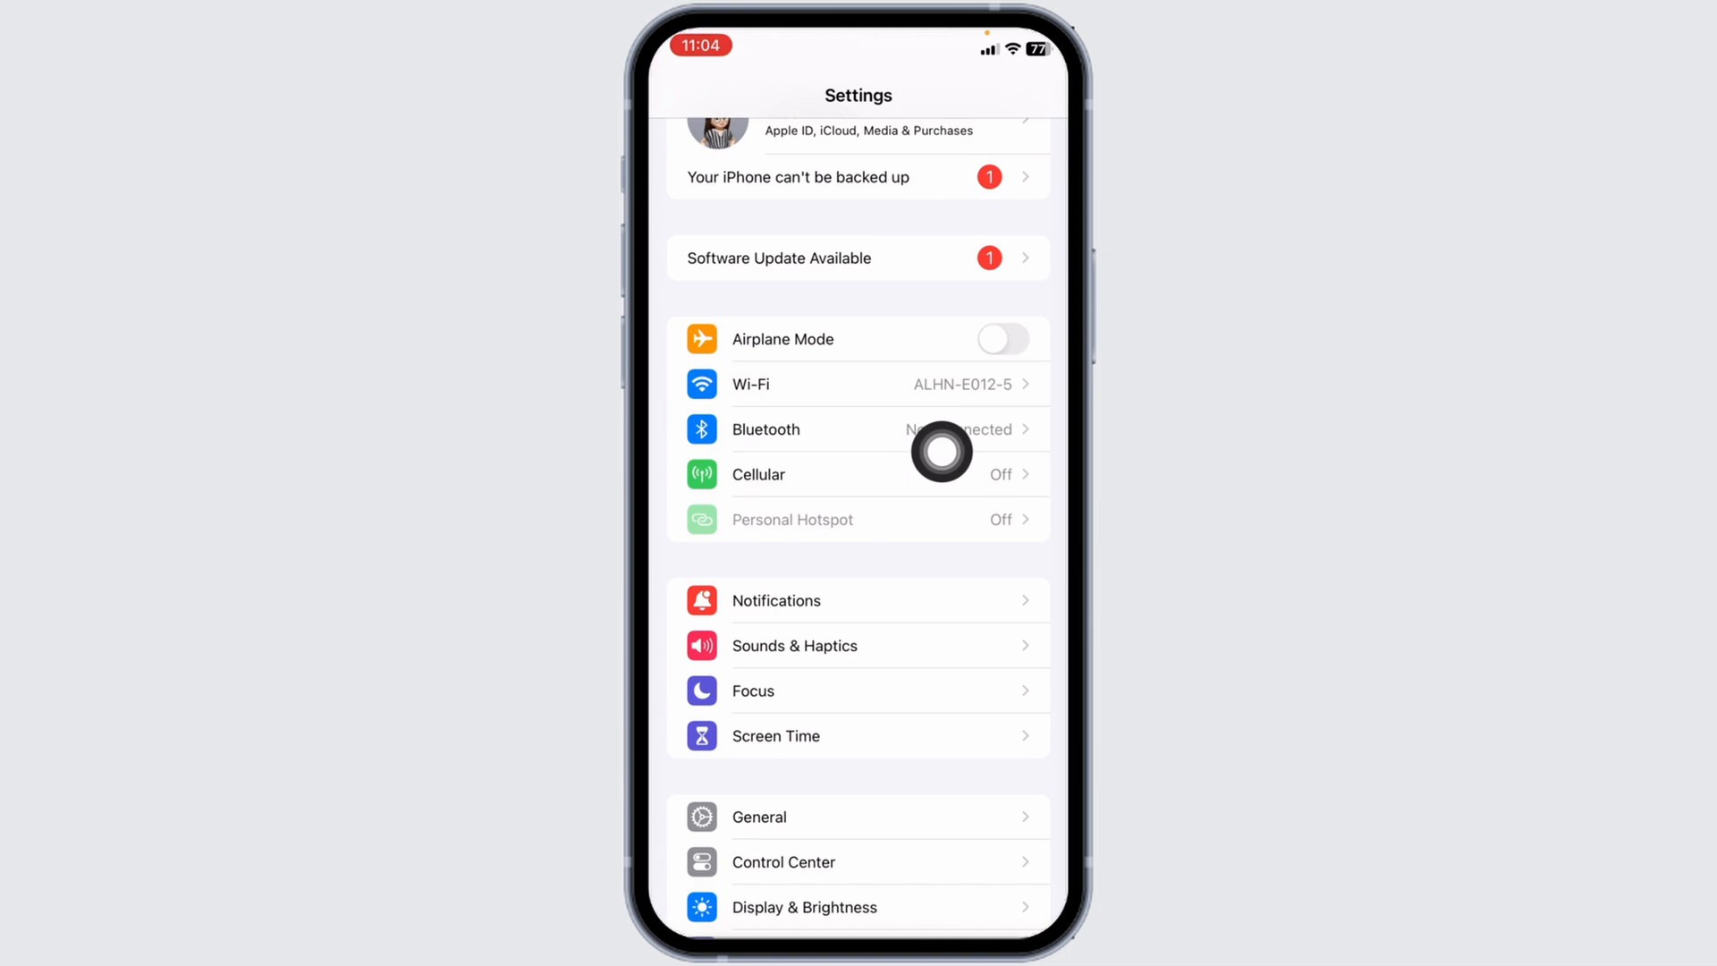
{"action": "mouse_move", "coordinate": [960, 428]}
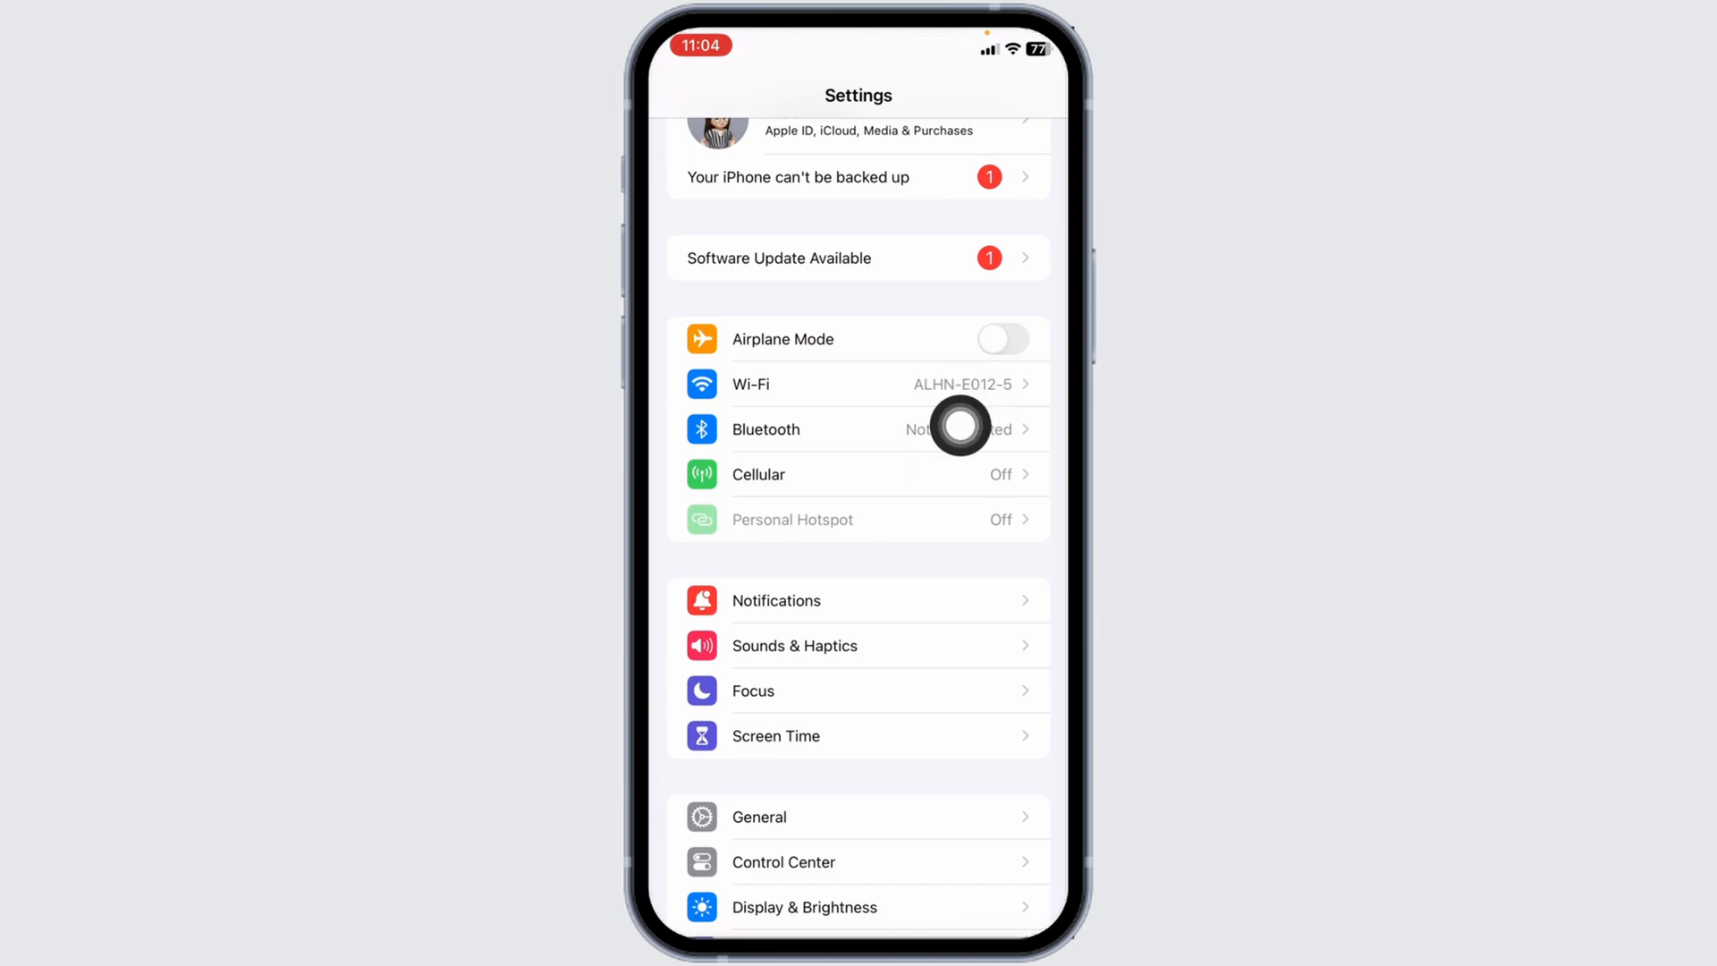
{"action": "scroll", "scroll_direction": "down", "scroll_amount": 3}
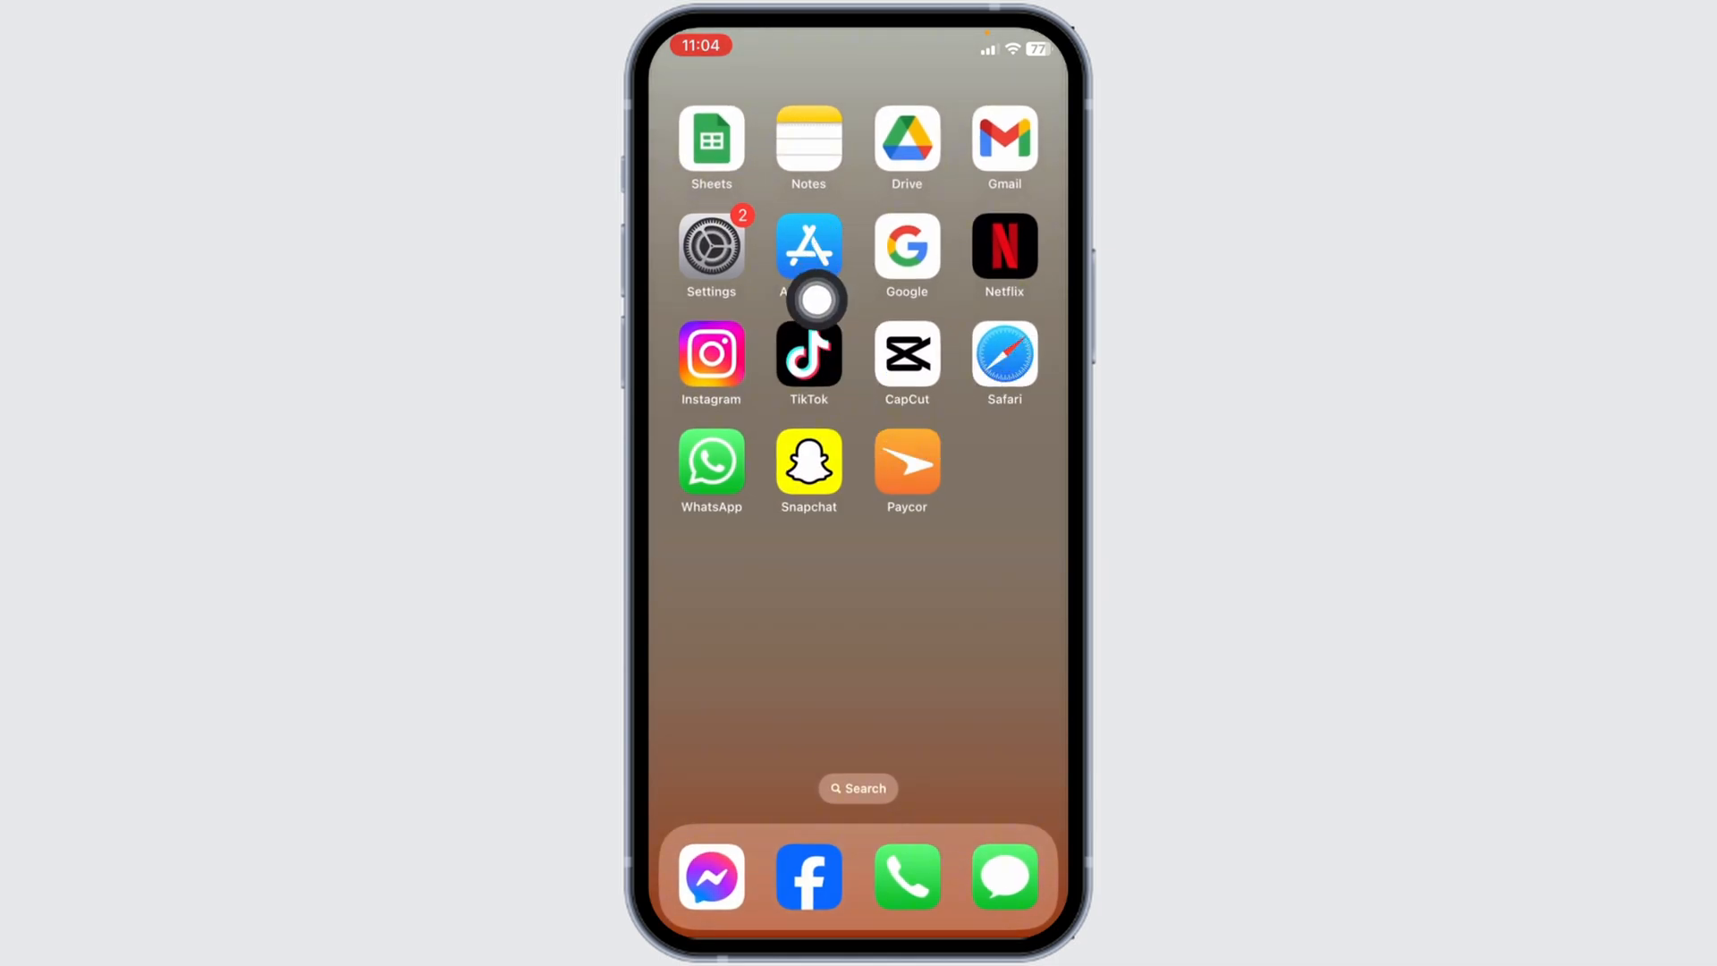
Search the App Store for 'paycor', then return to the home screen
{"action": "left_click", "coordinate": [809, 248]}
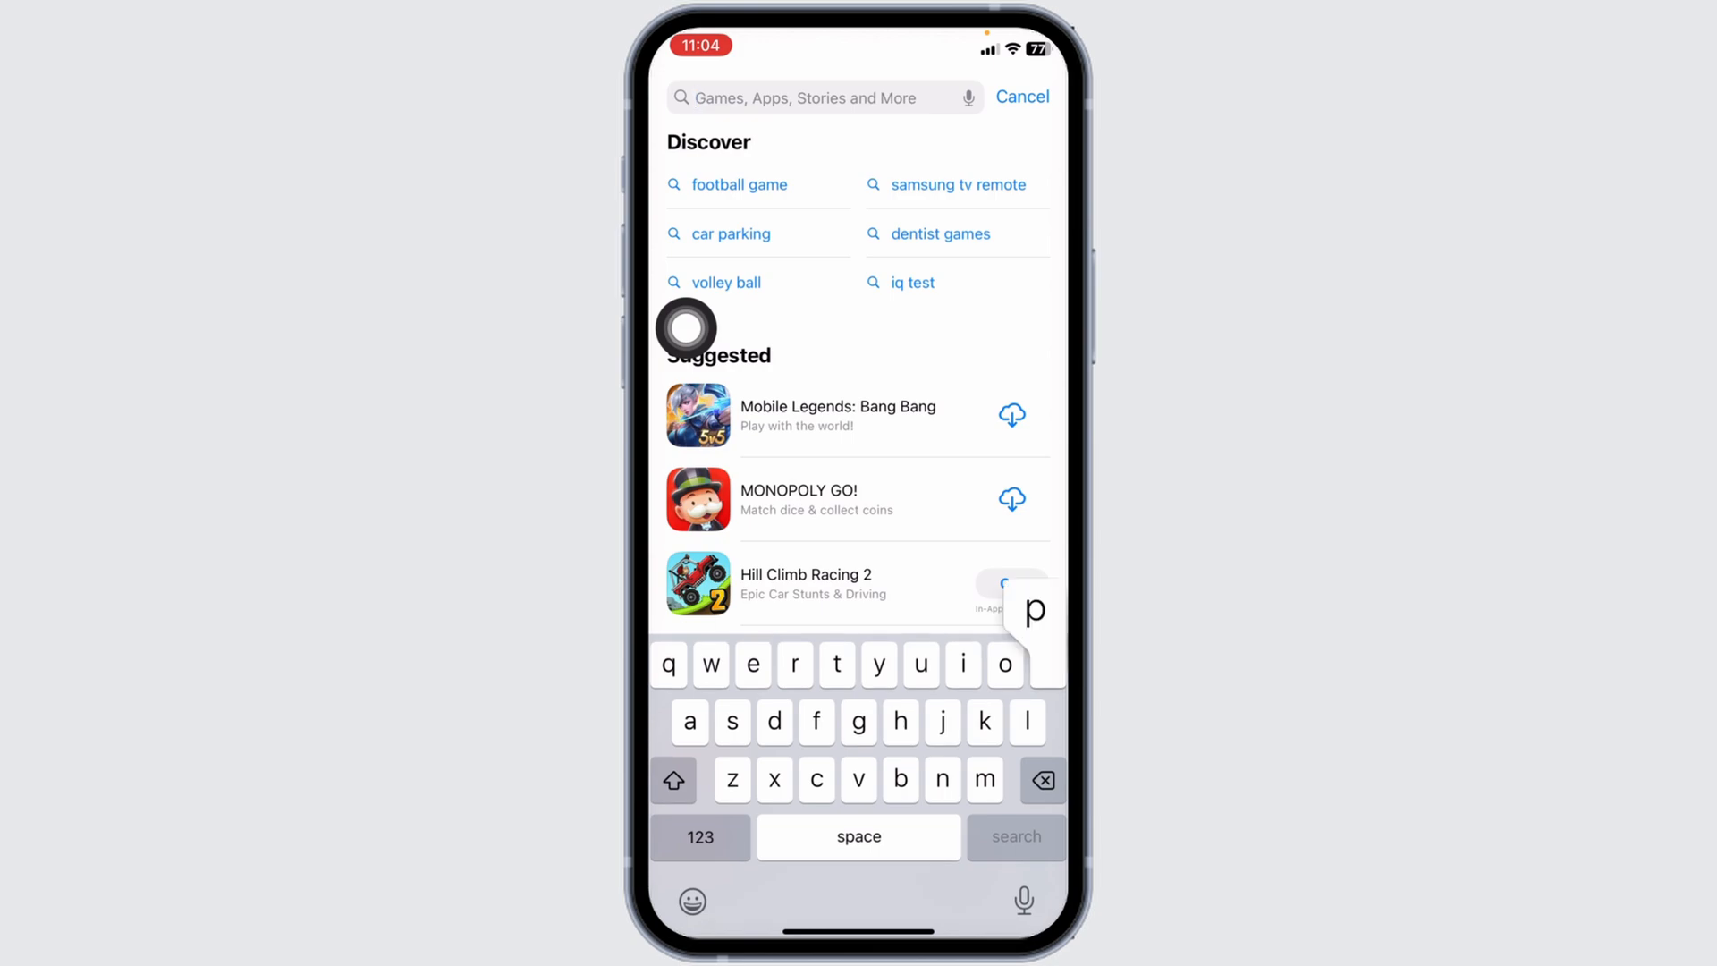
{"action": "type", "text": "paycor"}
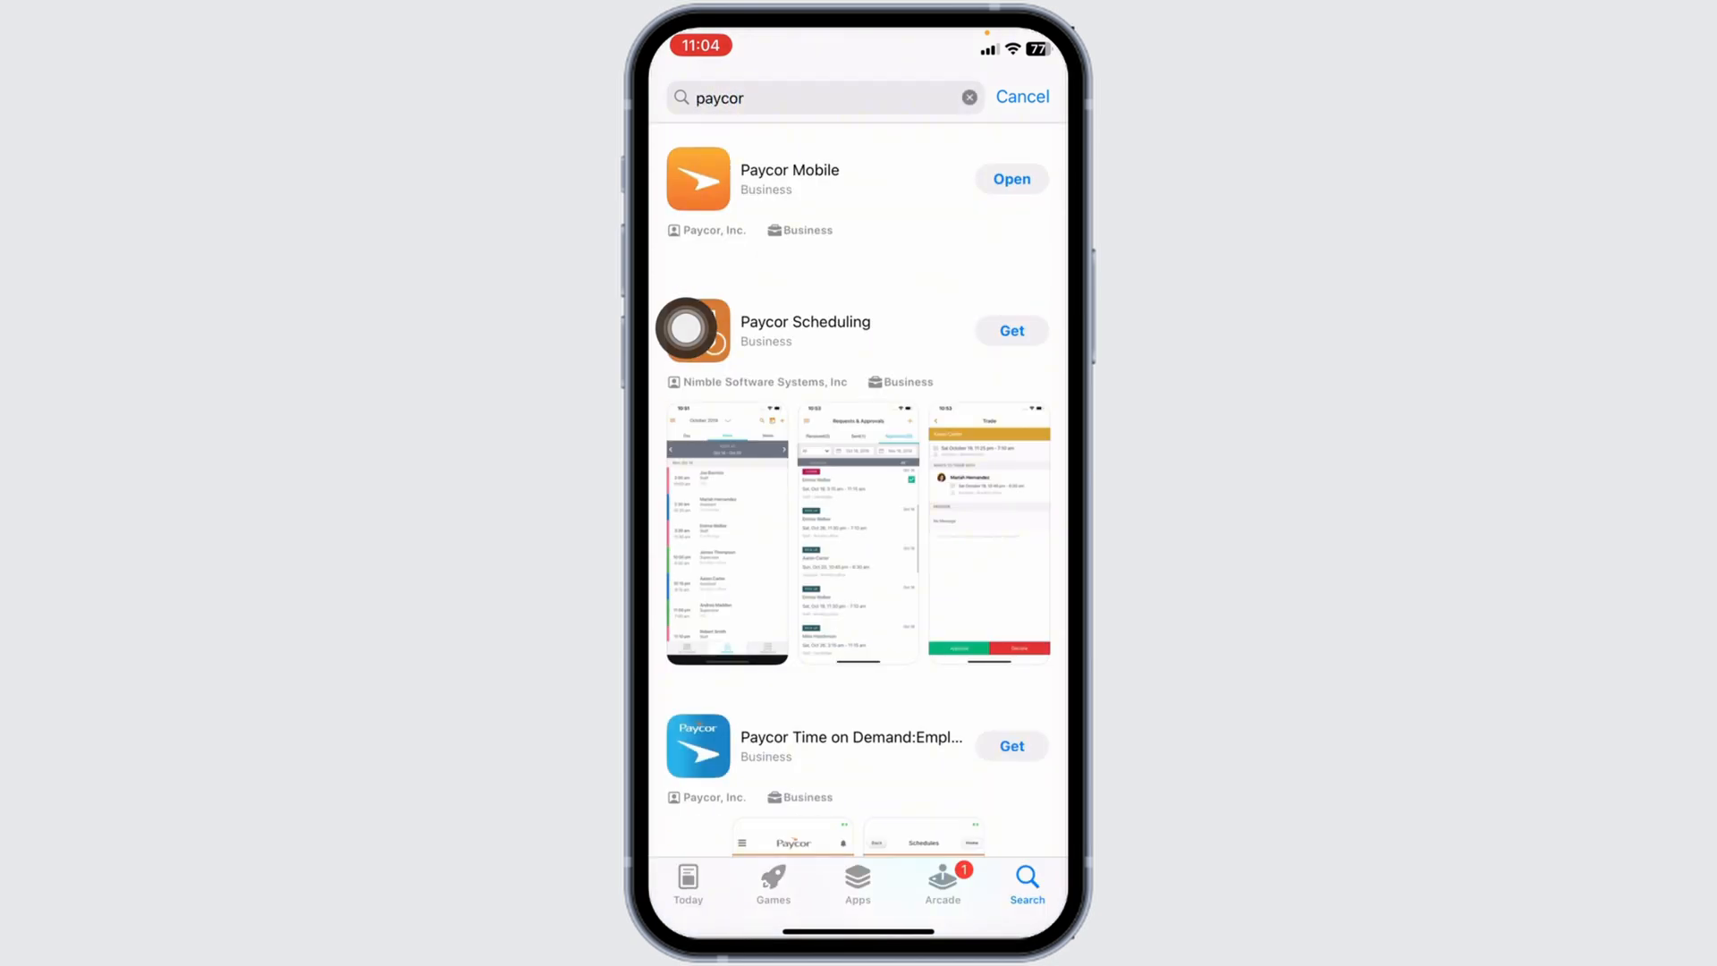
{"action": "left_click", "coordinate": [1010, 179]}
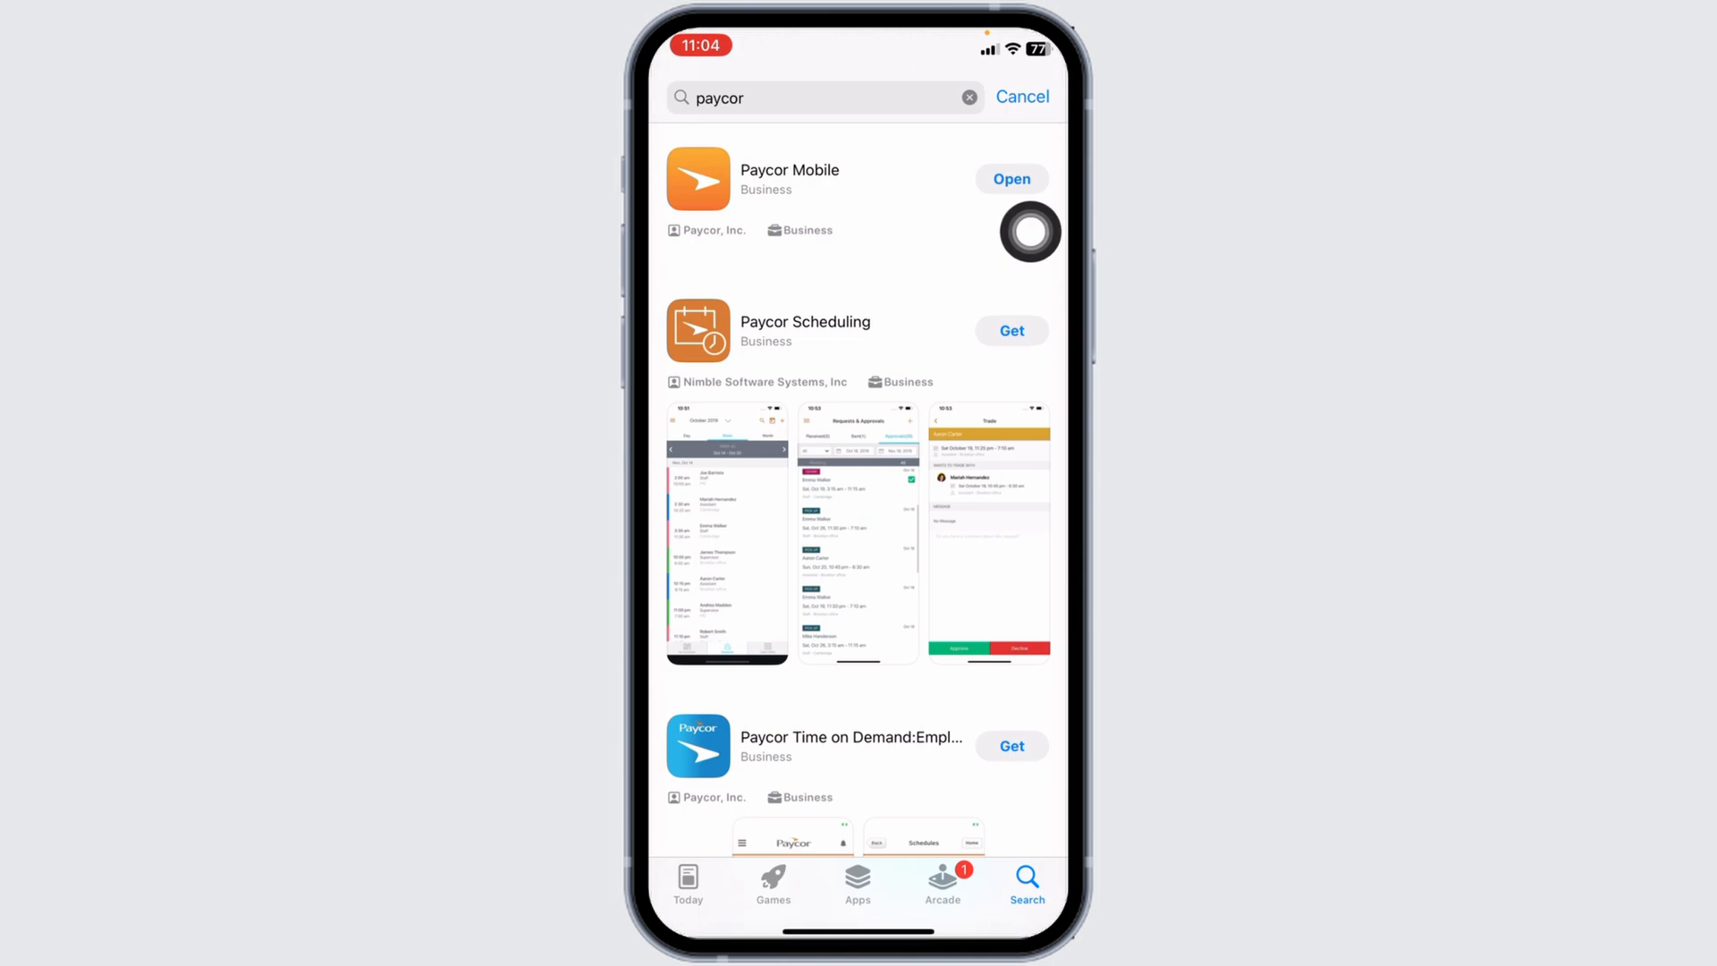
{"action": "key", "text": "home"}
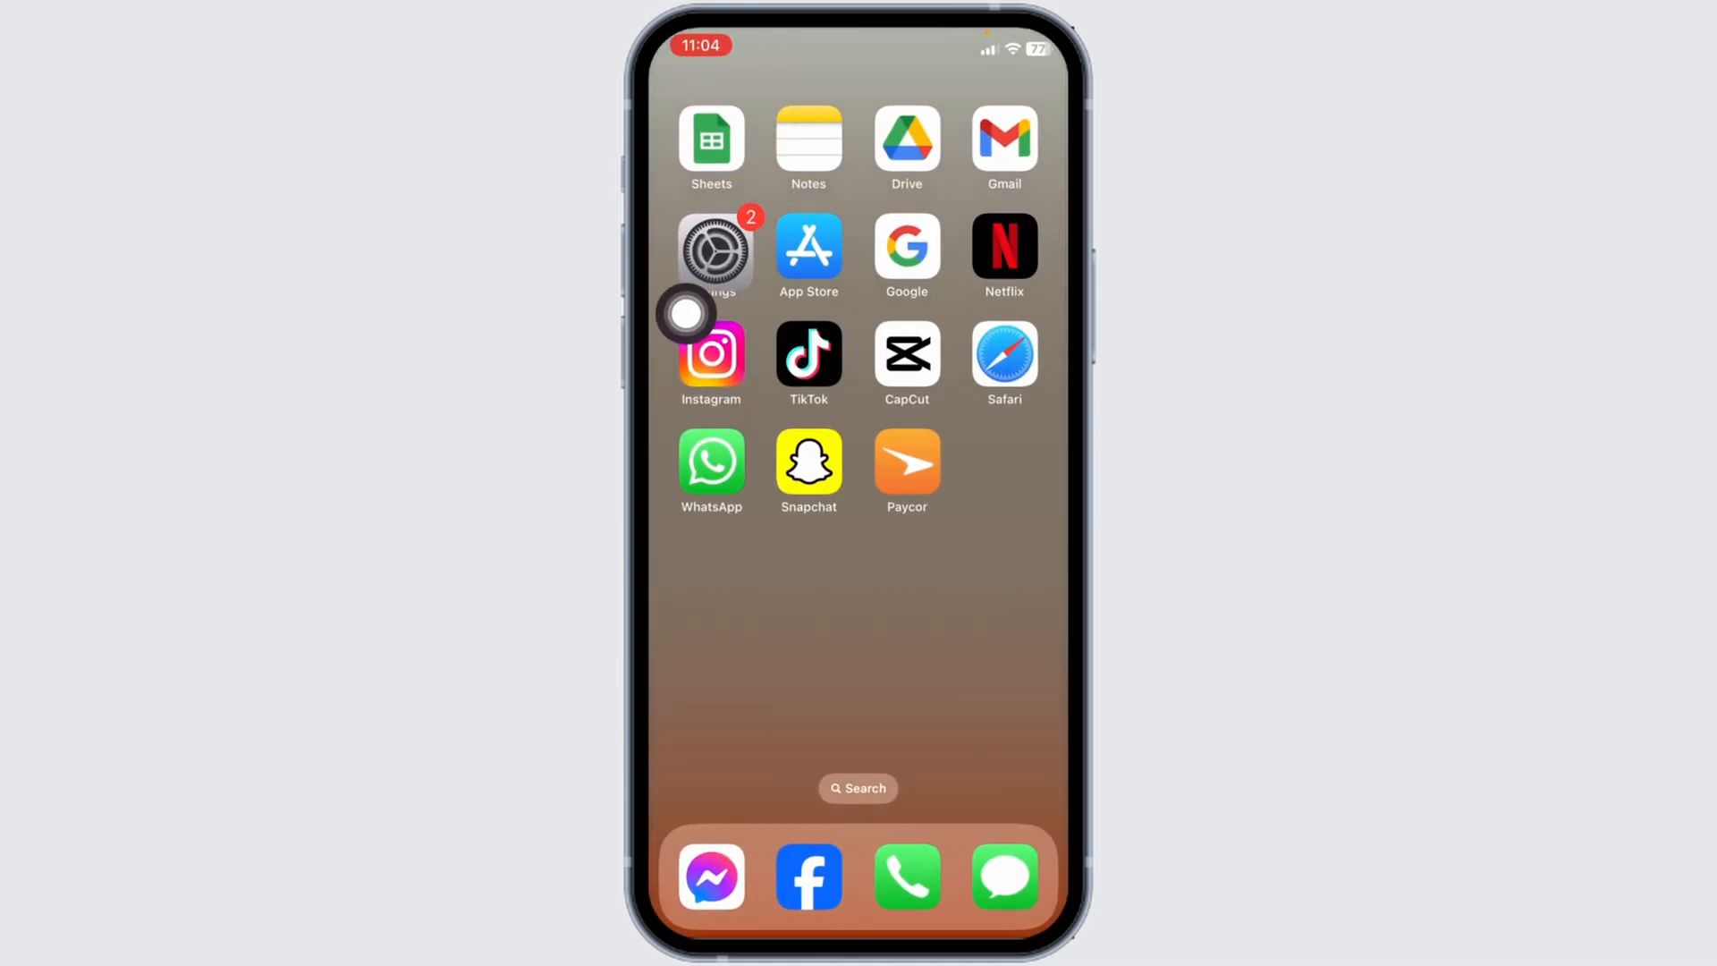
Offload the 354.8 MB Paycor app from General > iPhone Storage
{"action": "left_click", "coordinate": [712, 249]}
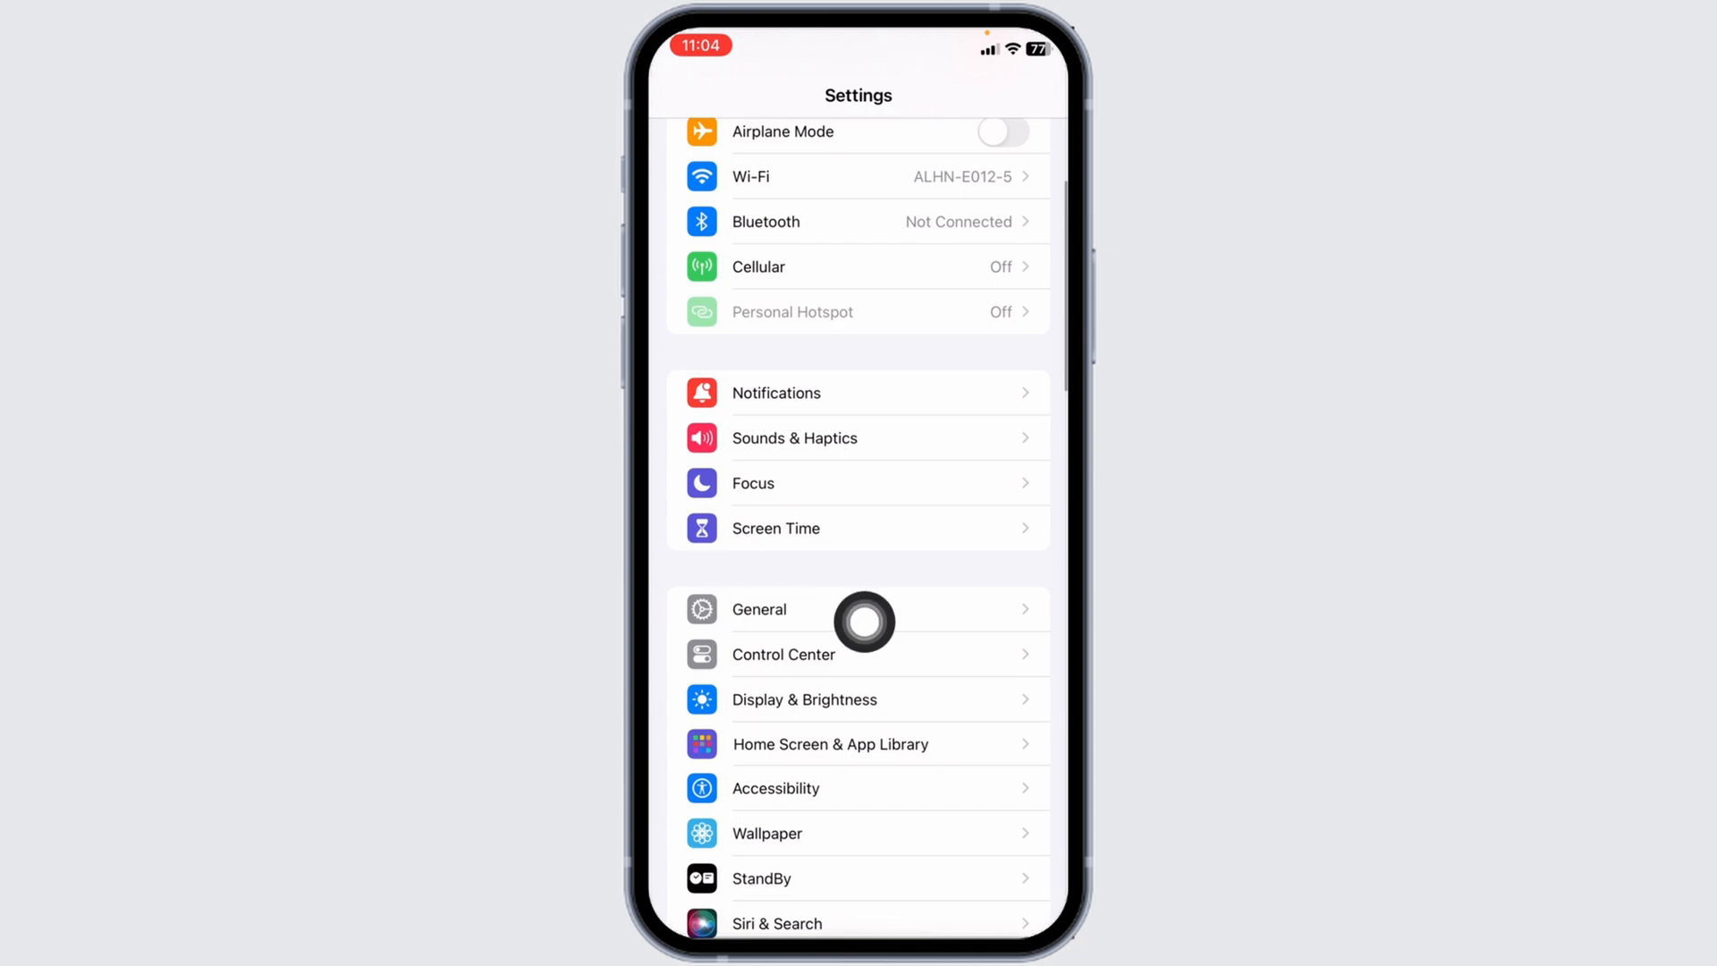
{"action": "left_click", "coordinate": [759, 609]}
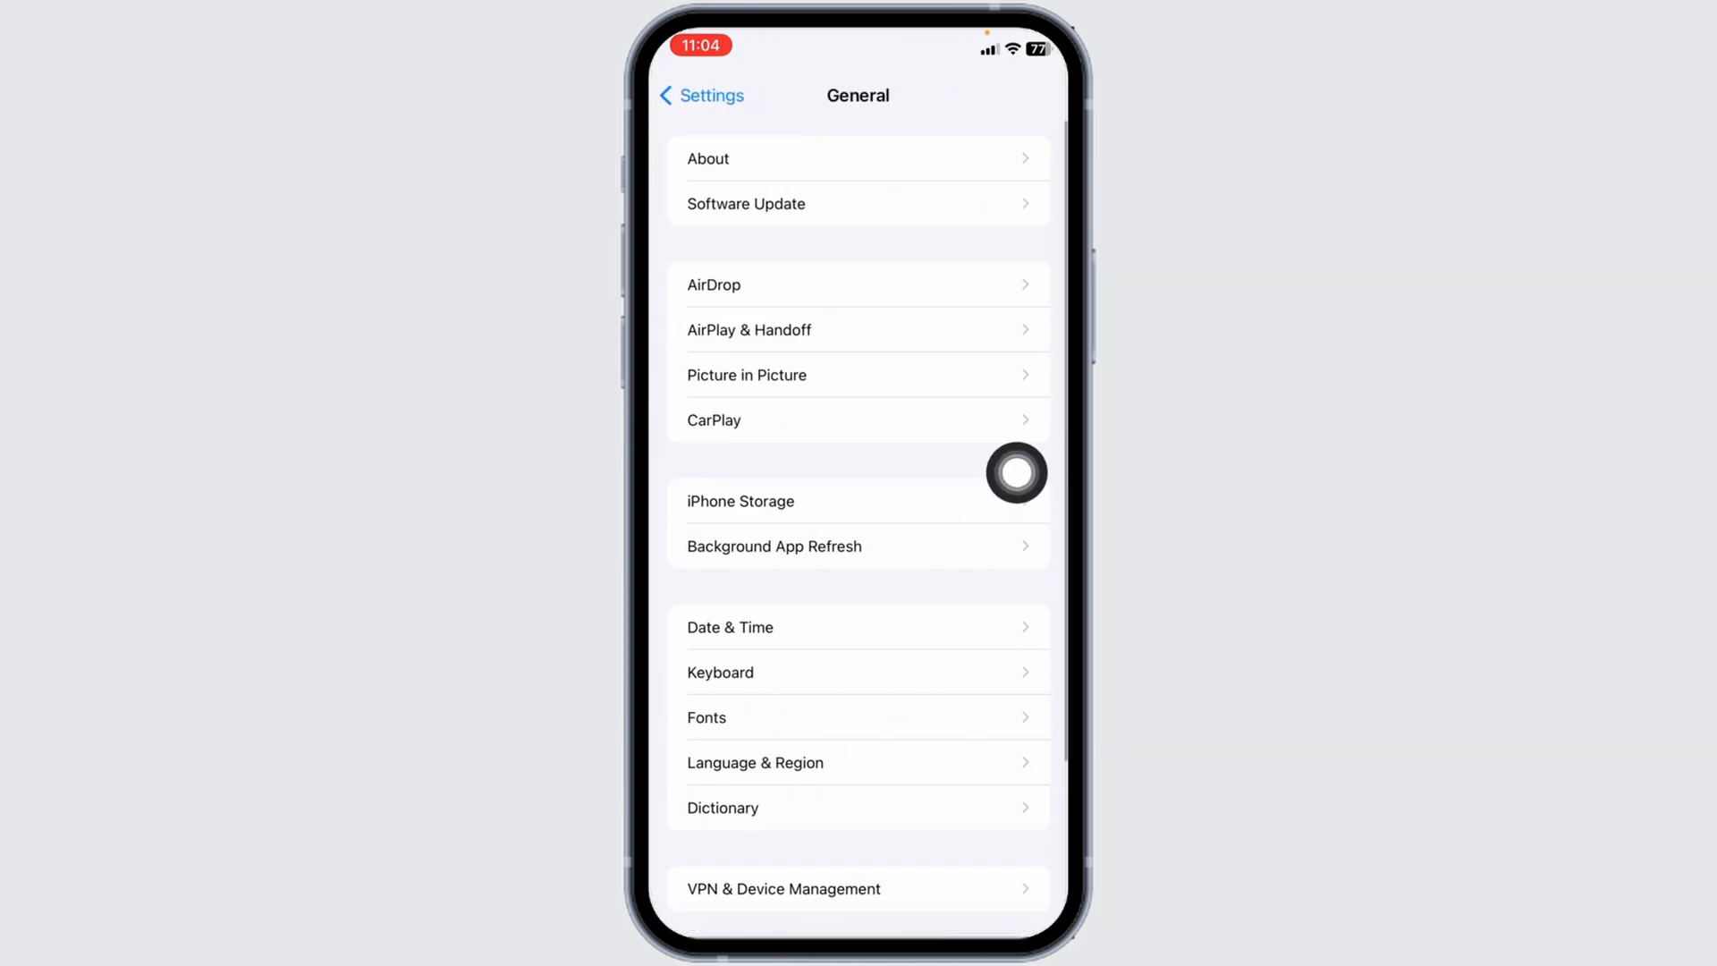
{"action": "left_click", "coordinate": [740, 500]}
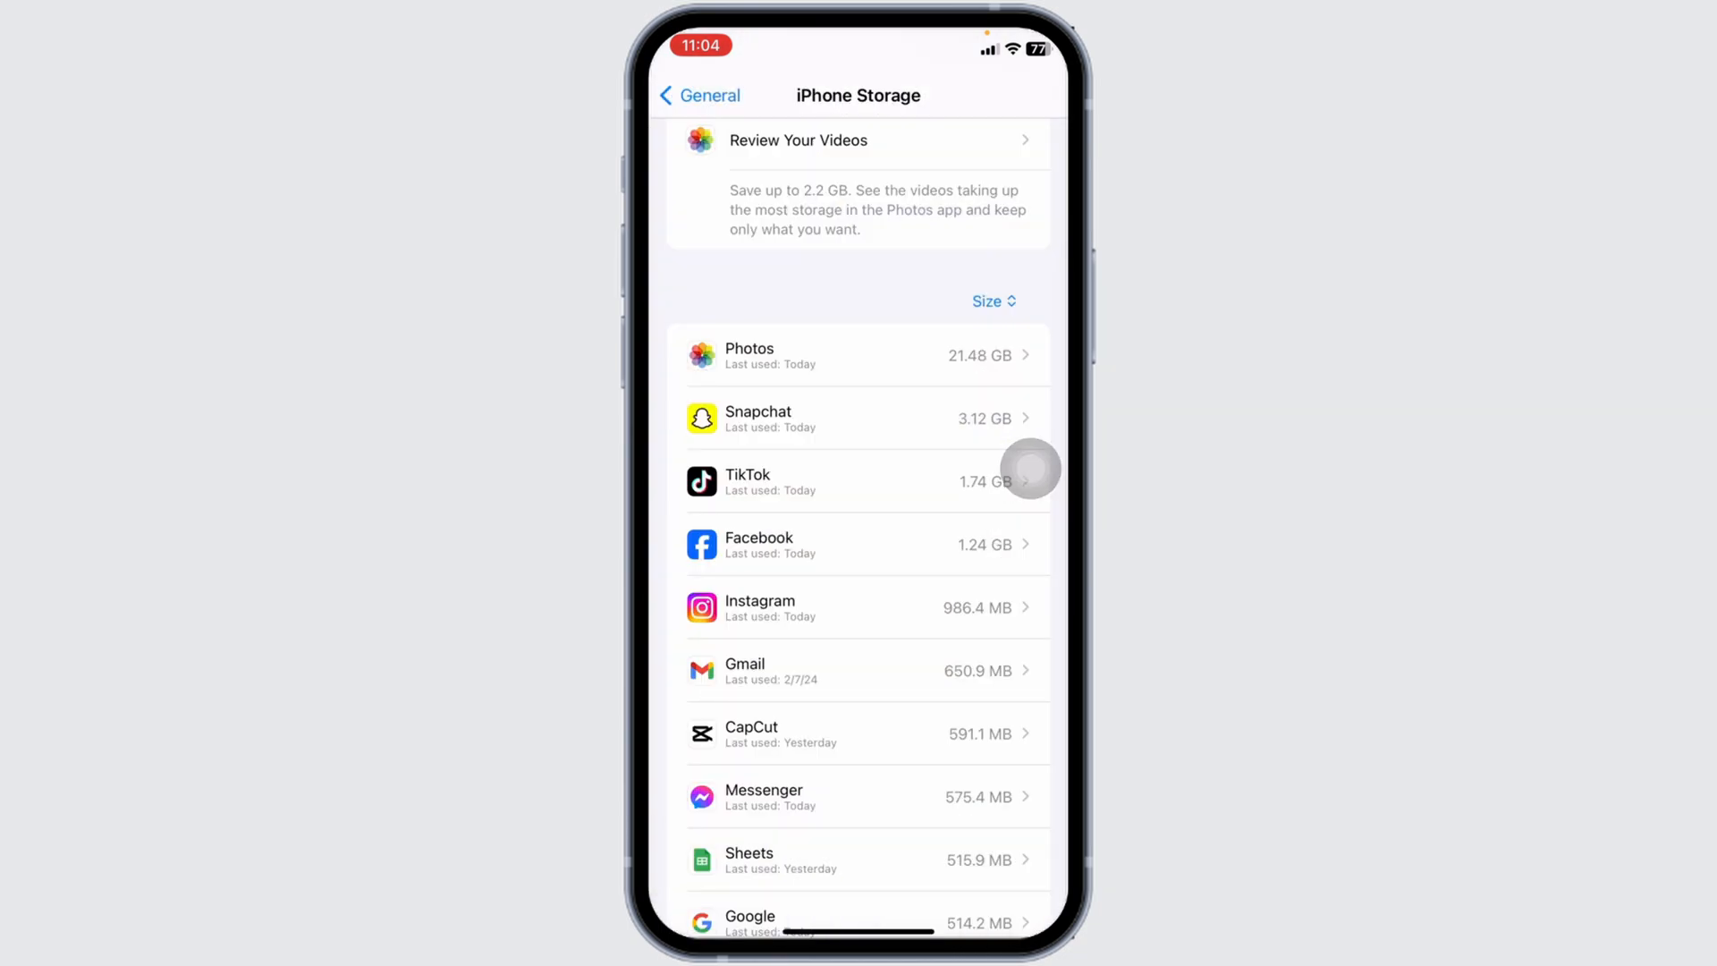
{"action": "scroll", "scroll_direction": "down", "scroll_amount": 3}
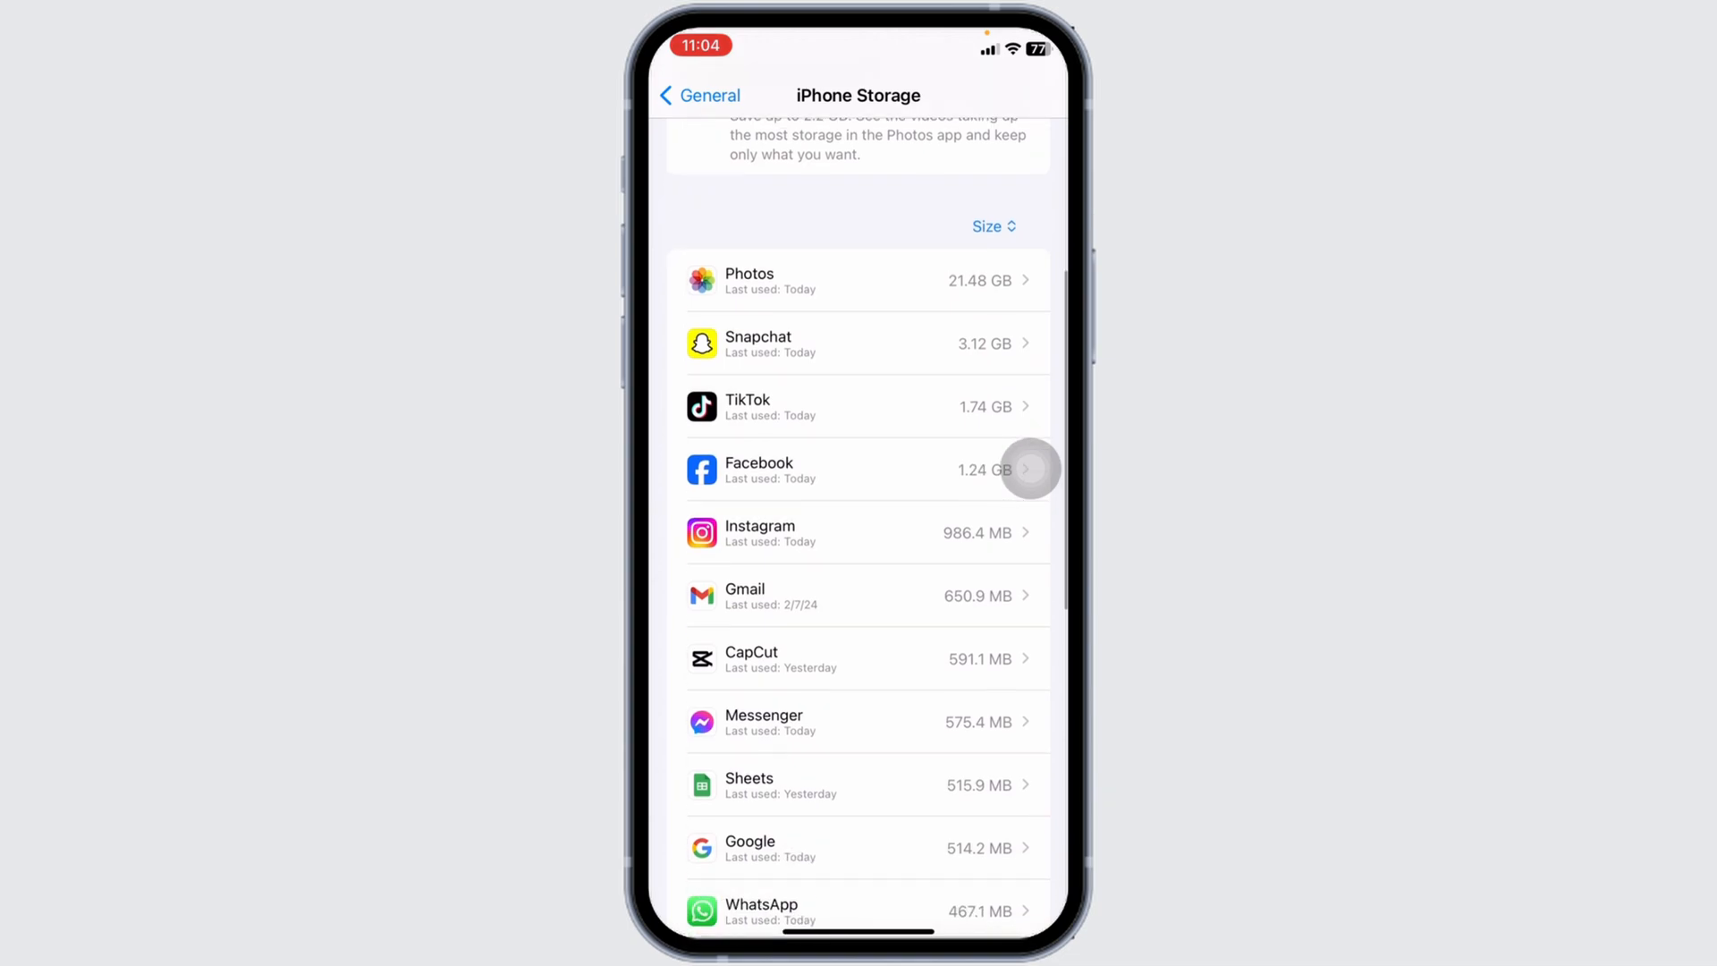
{"action": "scroll", "scroll_direction": "down", "scroll_amount": 3}
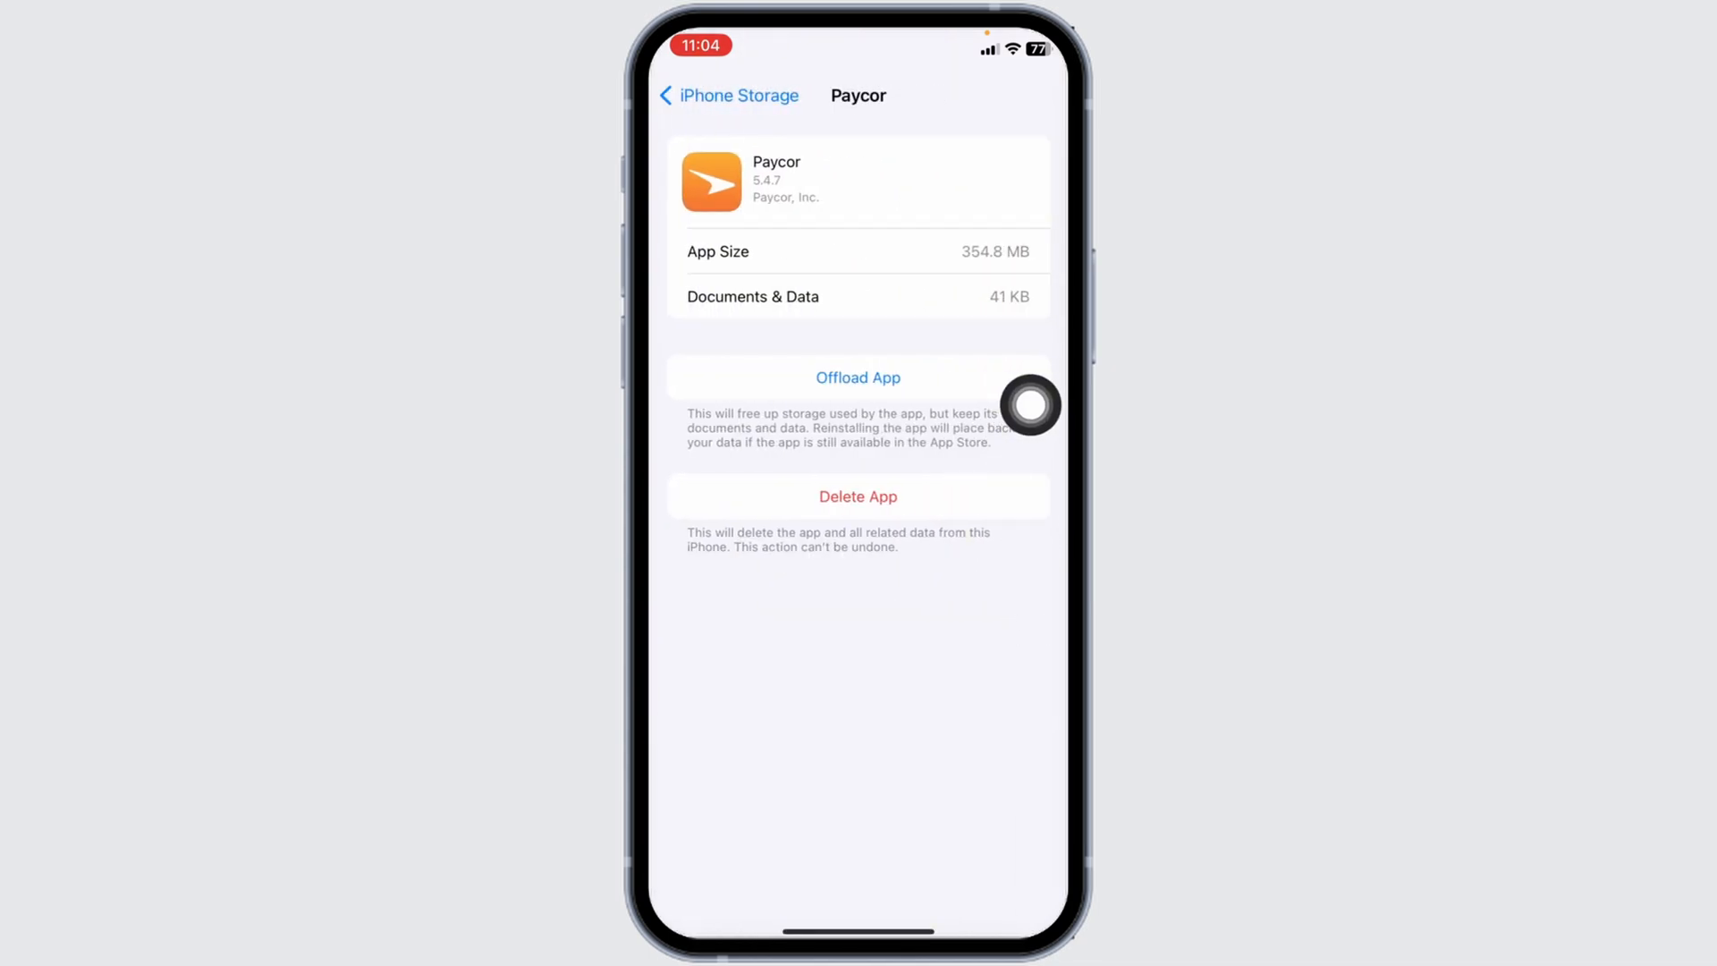
{"action": "left_click", "coordinate": [858, 378]}
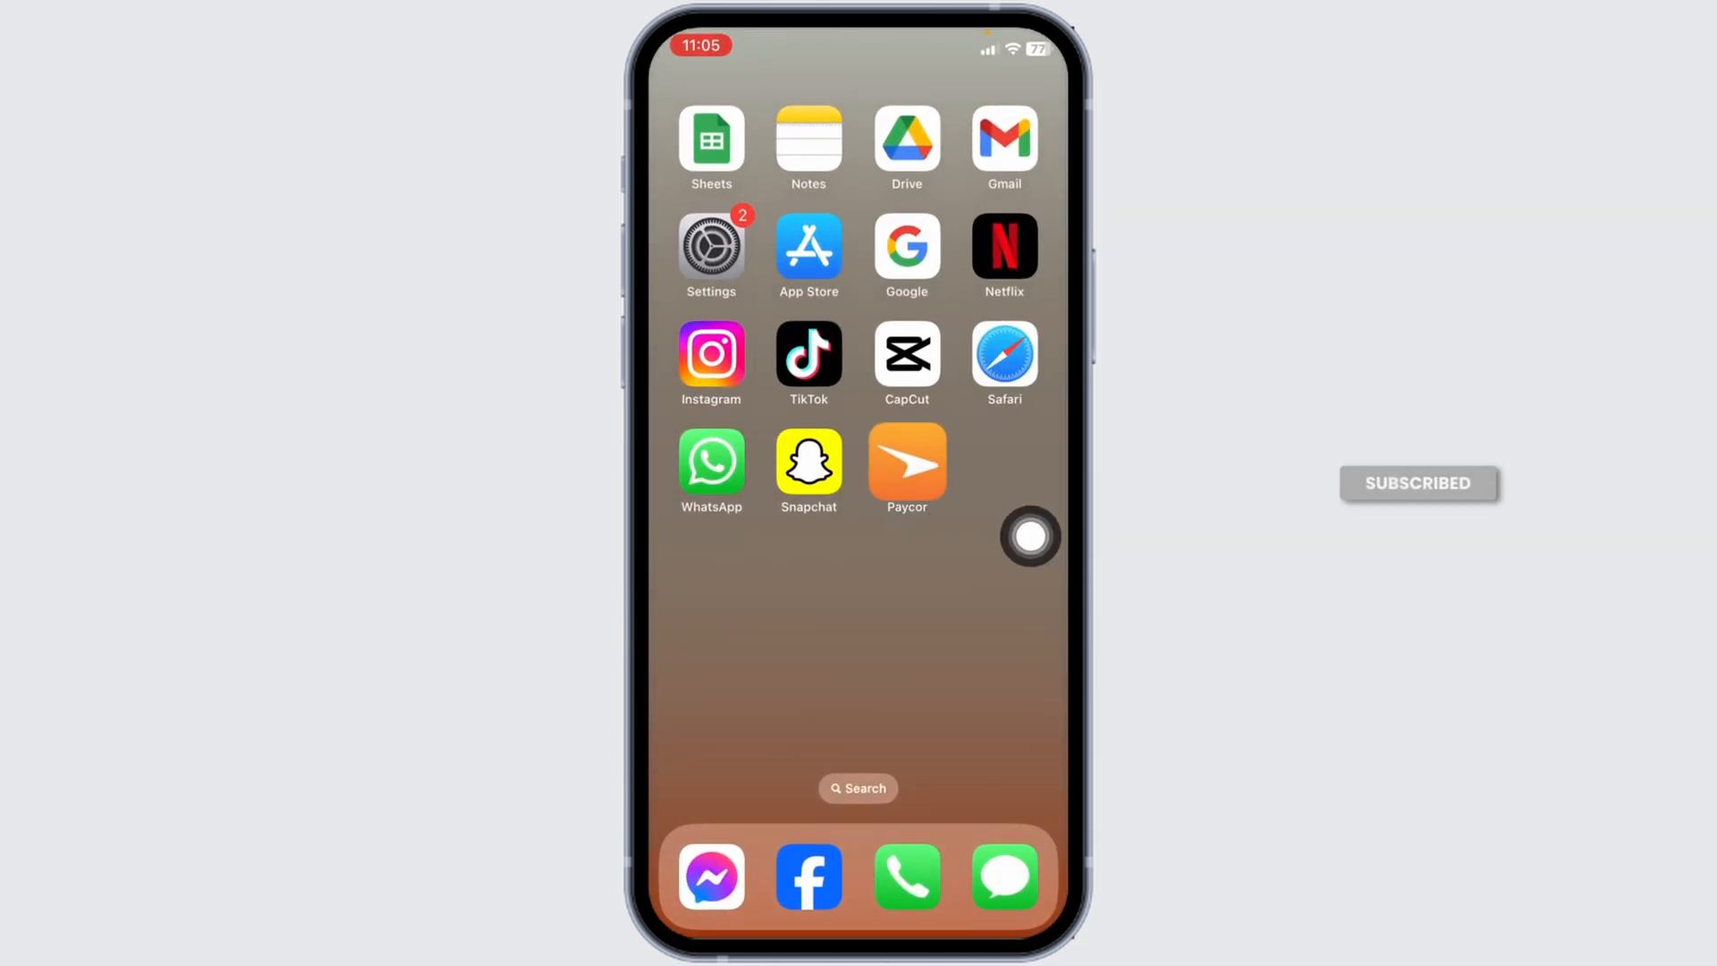
Delete Paycor through its home-screen icon options, then return to the home screen
{"action": "left_click", "coordinate": [906, 462]}
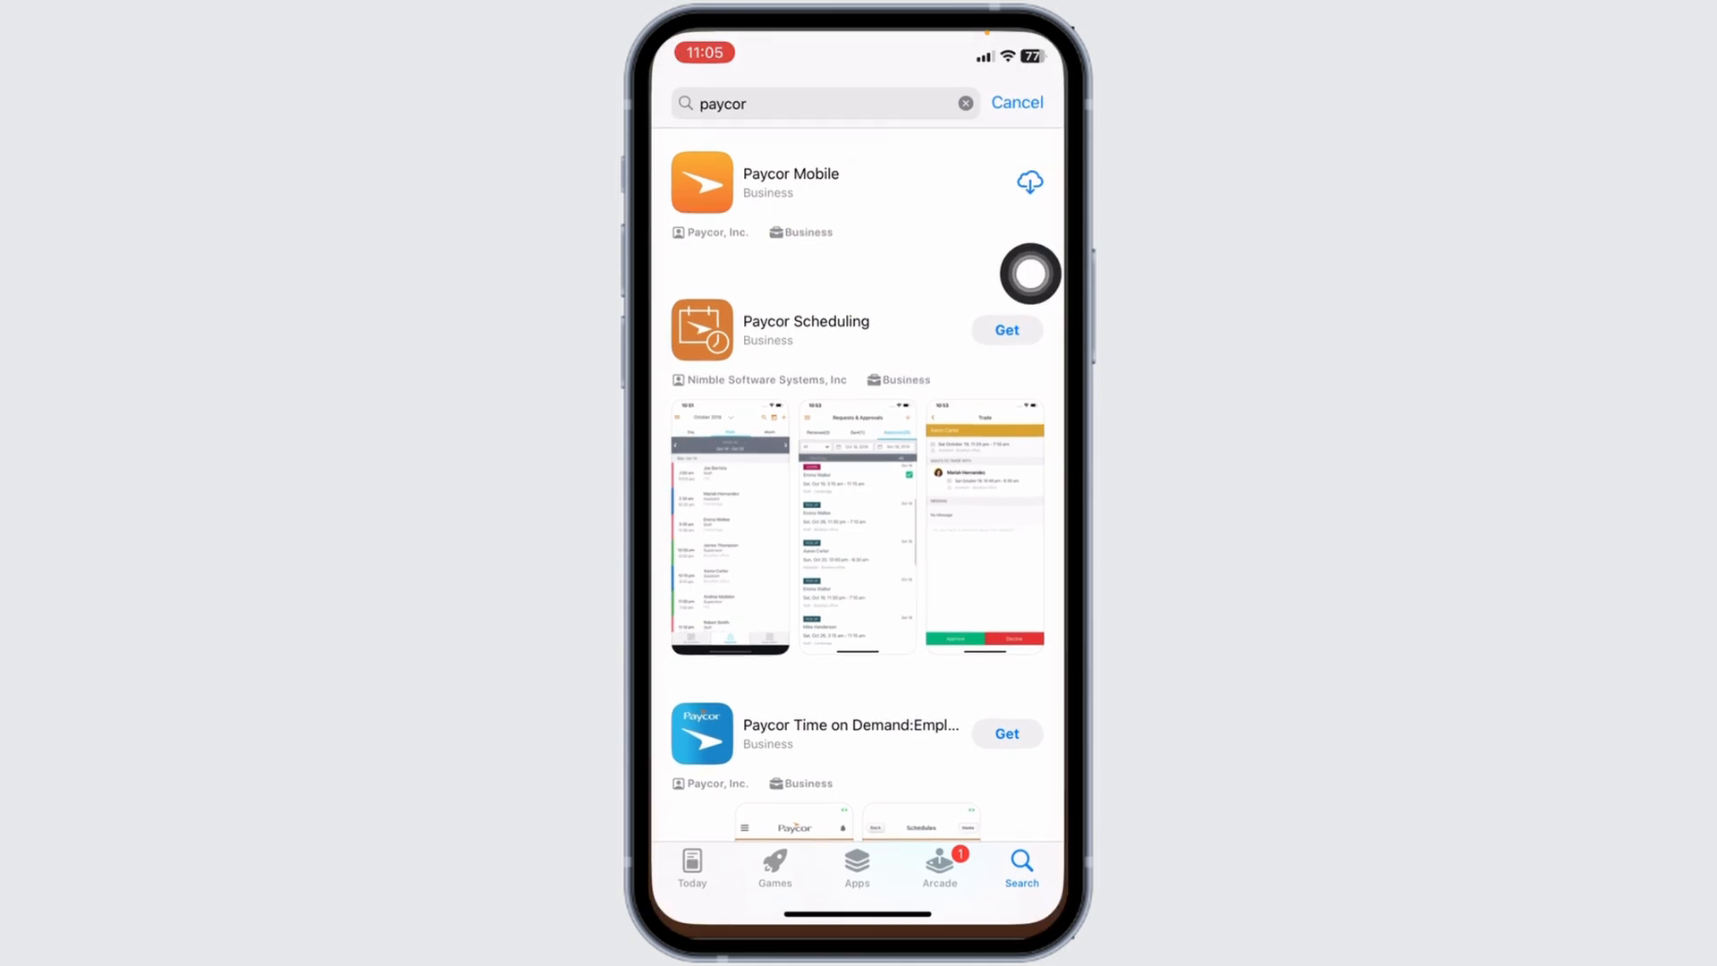
{"action": "key", "text": "home"}
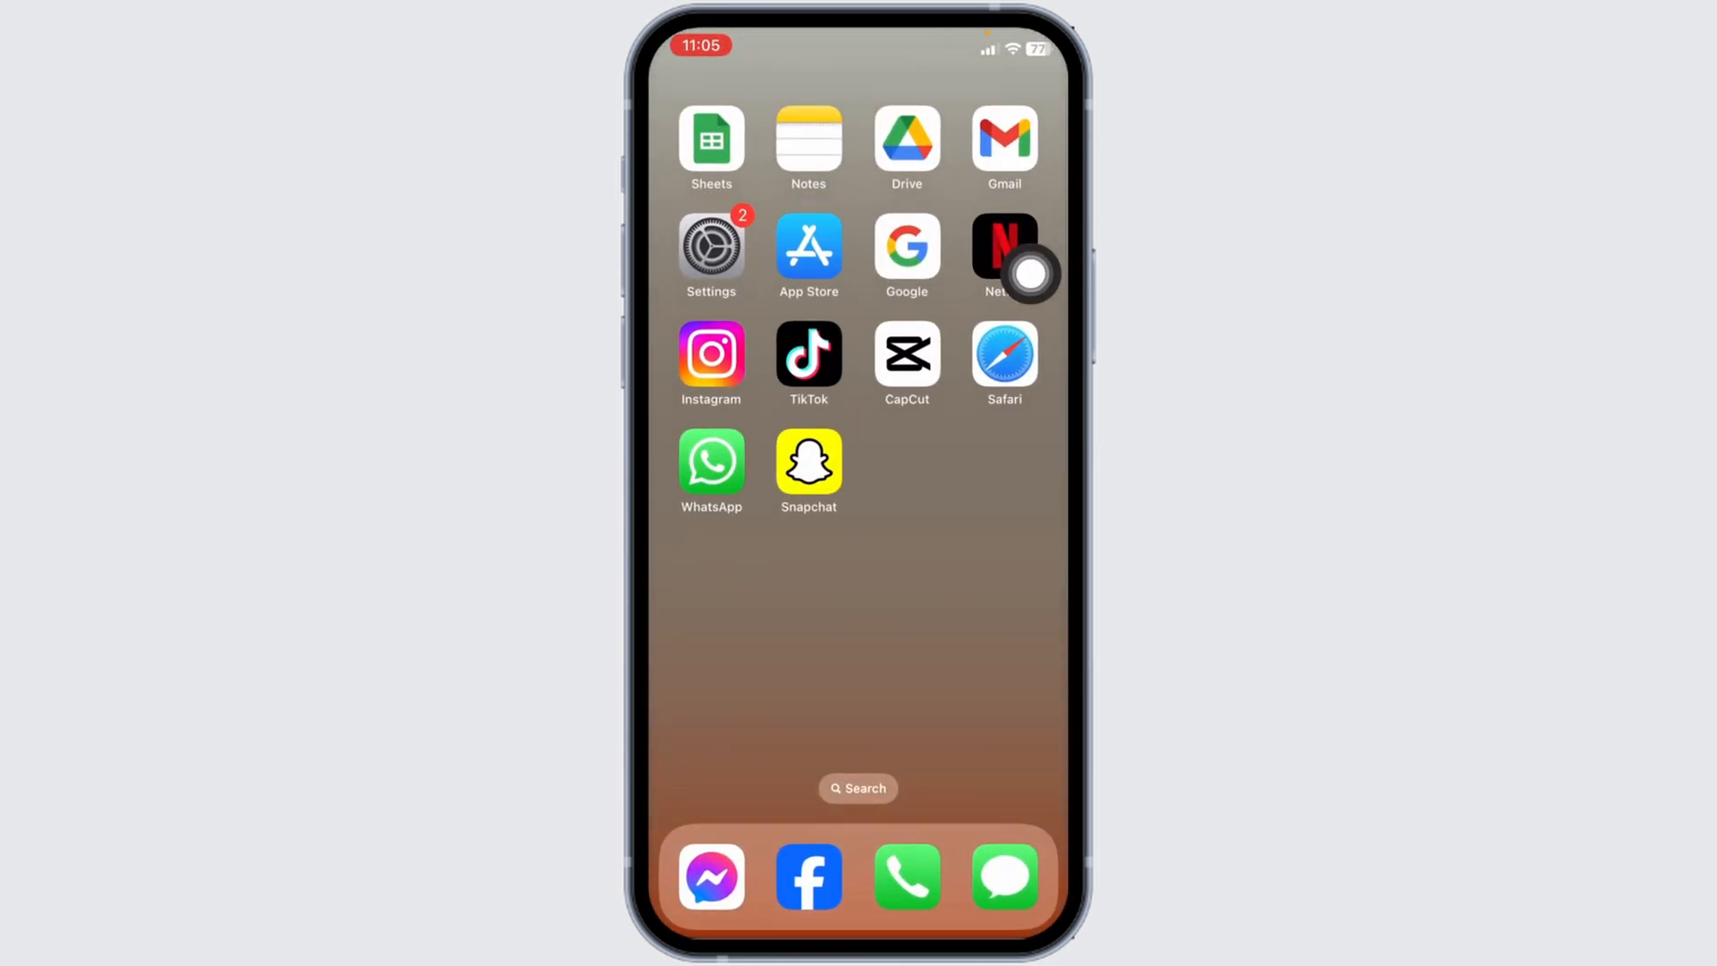